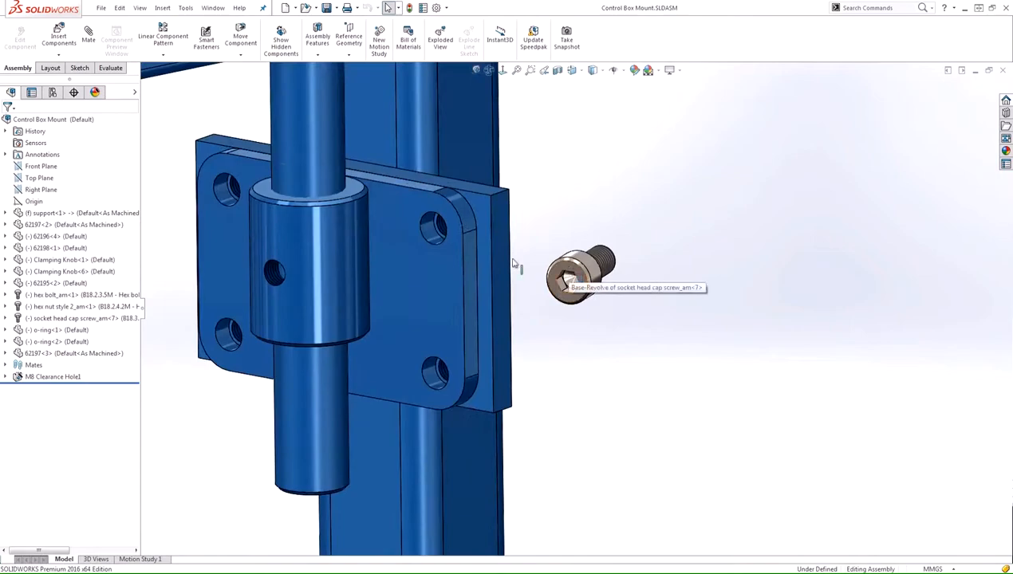
{"action": "mouse_move", "coordinate": [545, 213]}
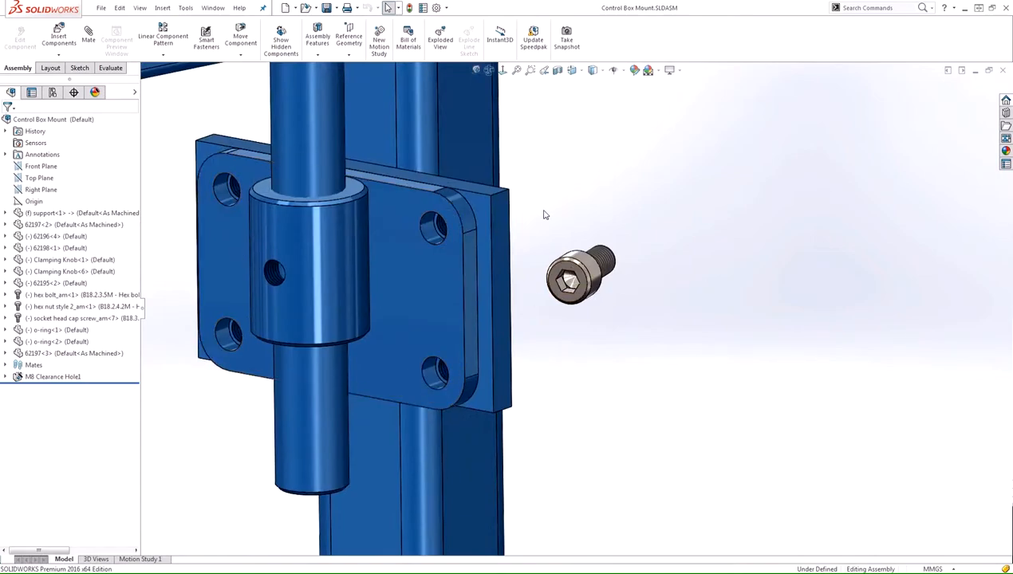
- Mate the socket head cap screw coincident and concentric into the plate's upper-right hole
{"action": "right_click", "coordinate": [581, 278]}
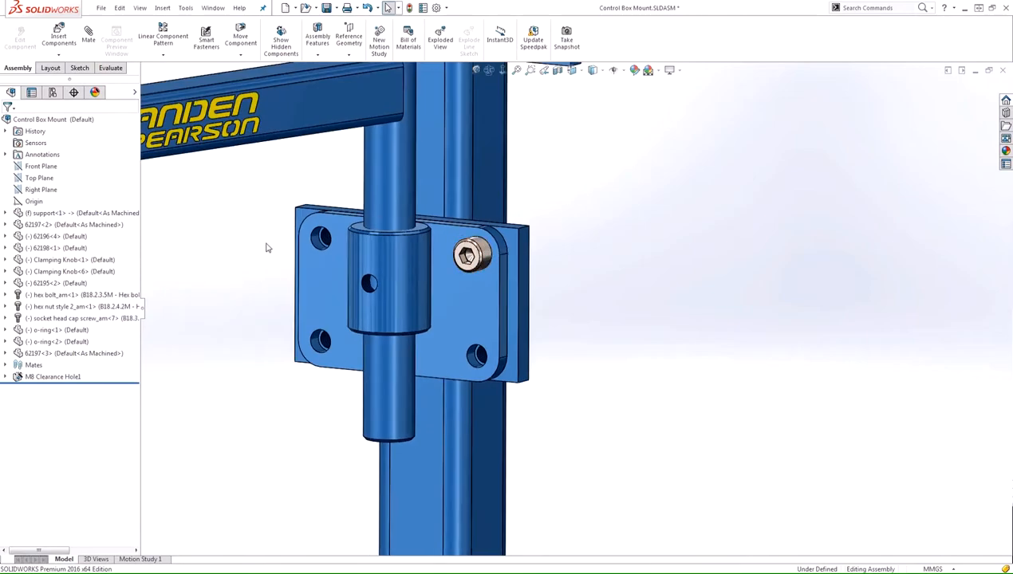
{"action": "mouse_move", "coordinate": [249, 253]}
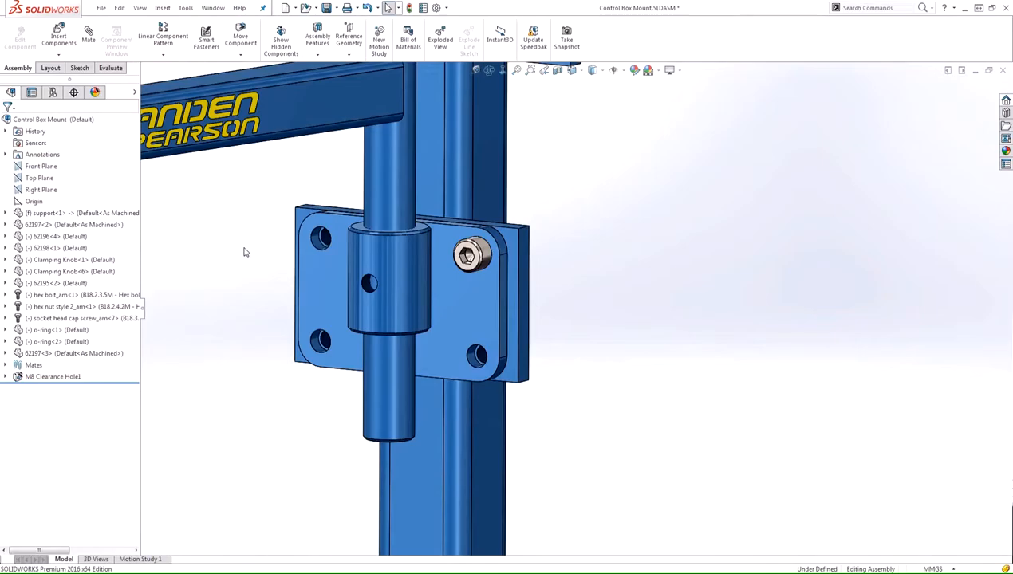
{"action": "mouse_move", "coordinate": [57, 38]}
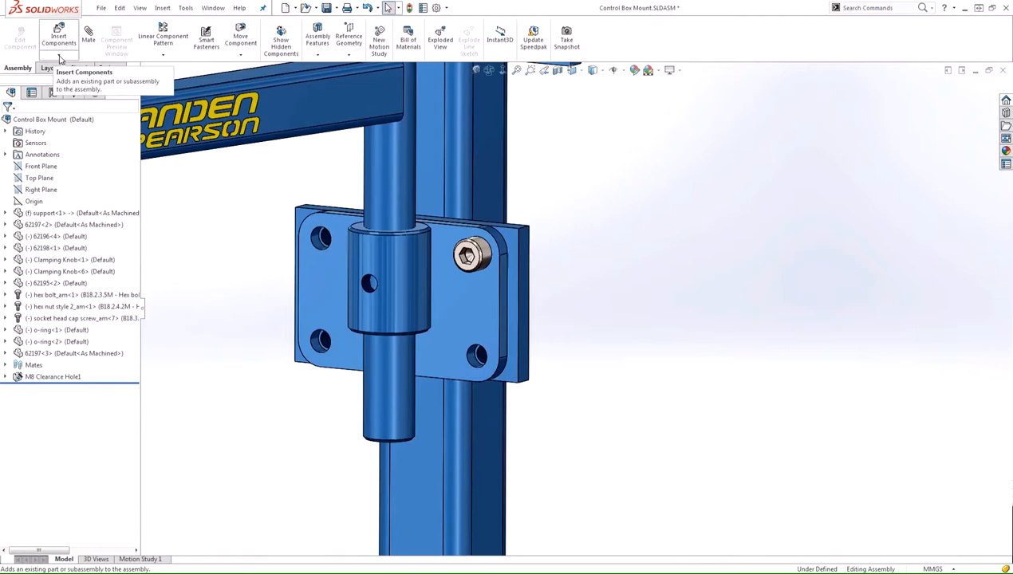
- Start Copy with Mates and choose the socket head cap screw as the component to copy
{"action": "left_click", "coordinate": [57, 54]}
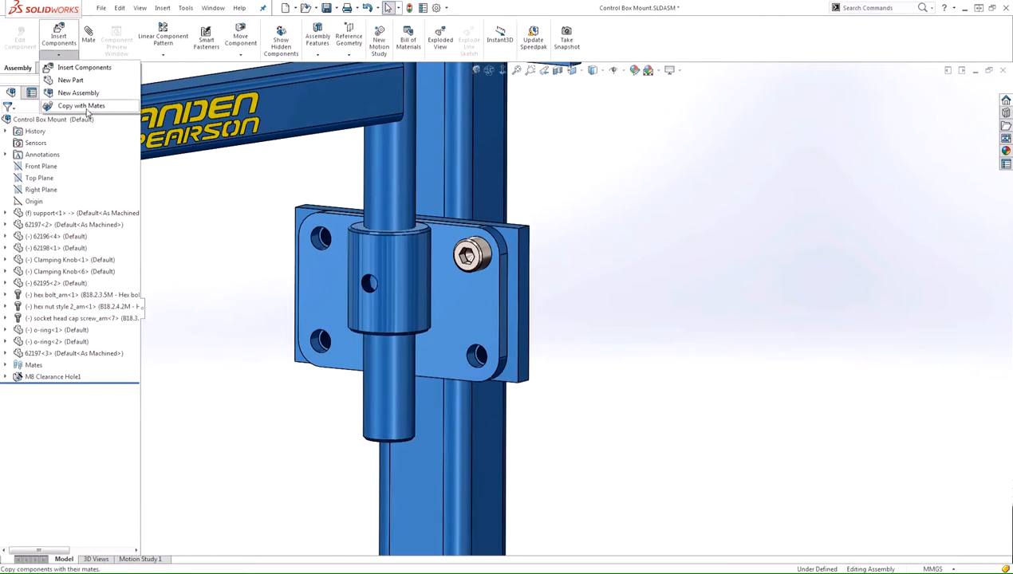
{"action": "left_click", "coordinate": [82, 105]}
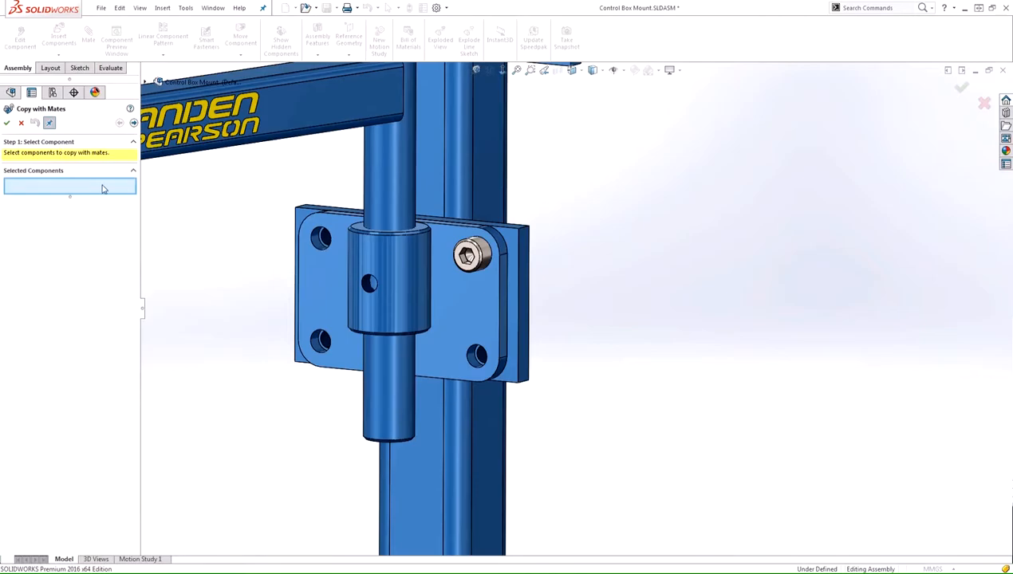
{"action": "mouse_move", "coordinate": [108, 190]}
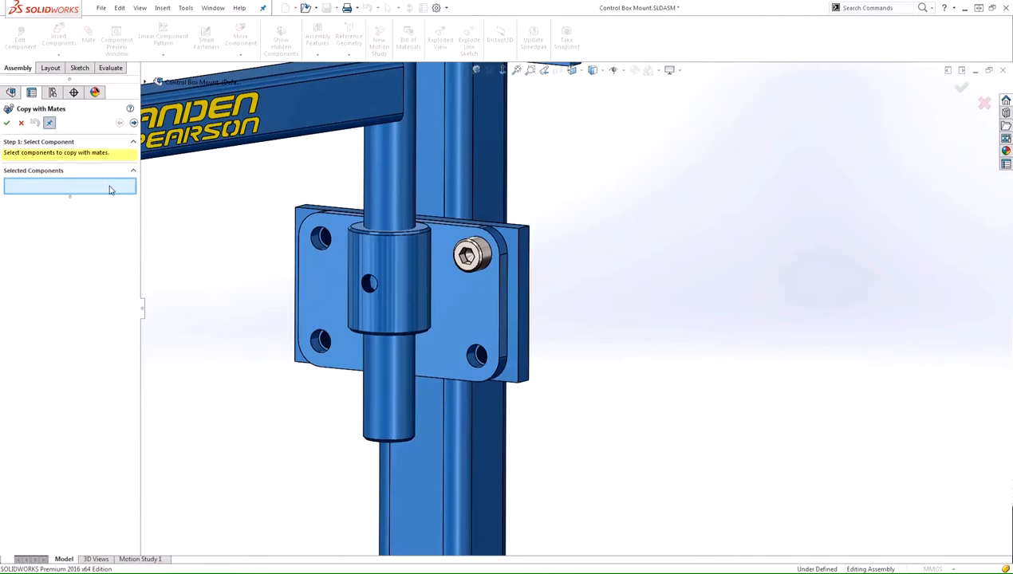
{"action": "left_click", "coordinate": [469, 253]}
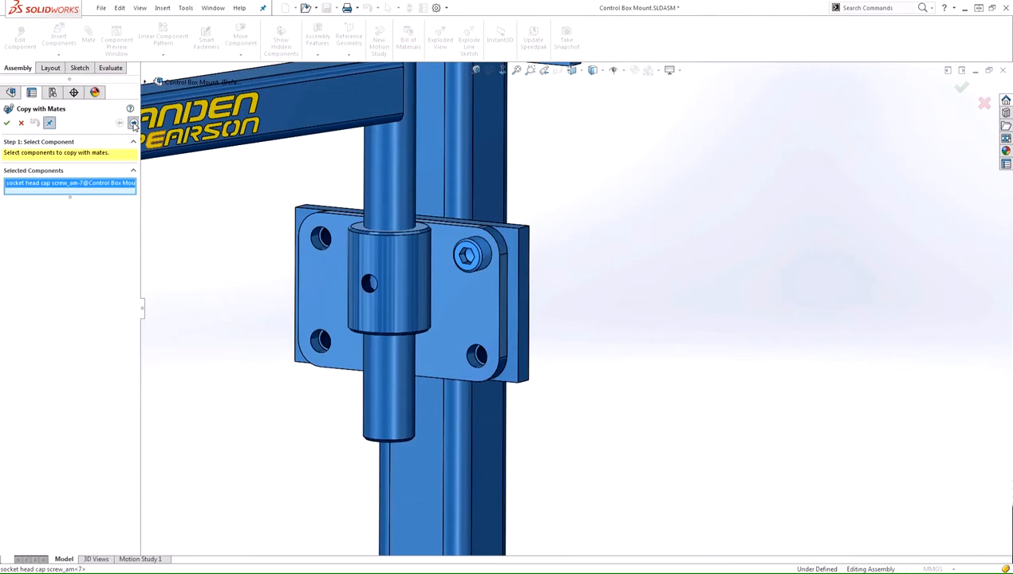
- Advance to the Mates step and repeat the first mate's plate face reference
{"action": "left_click", "coordinate": [120, 122]}
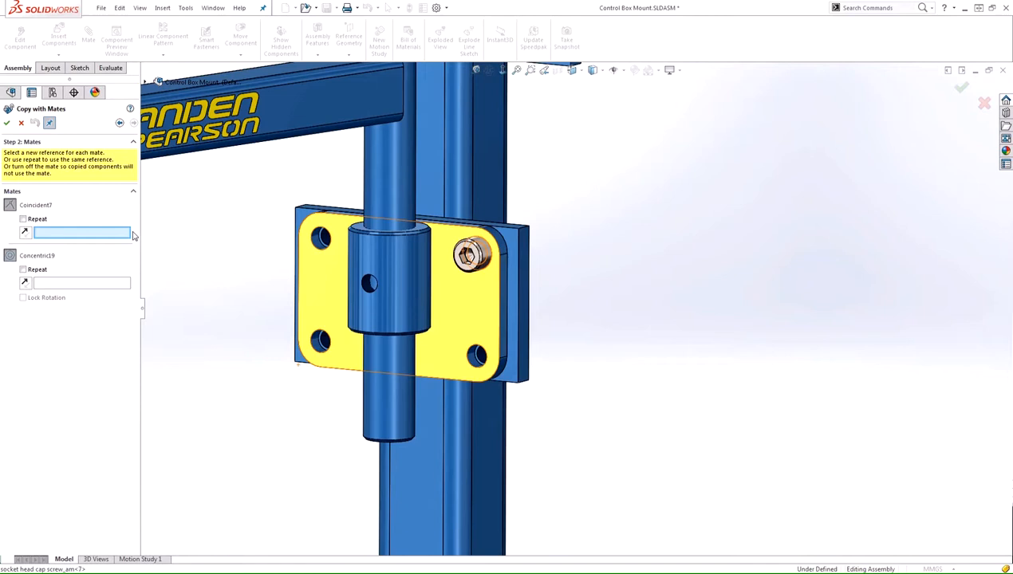
{"action": "mouse_move", "coordinate": [38, 211]}
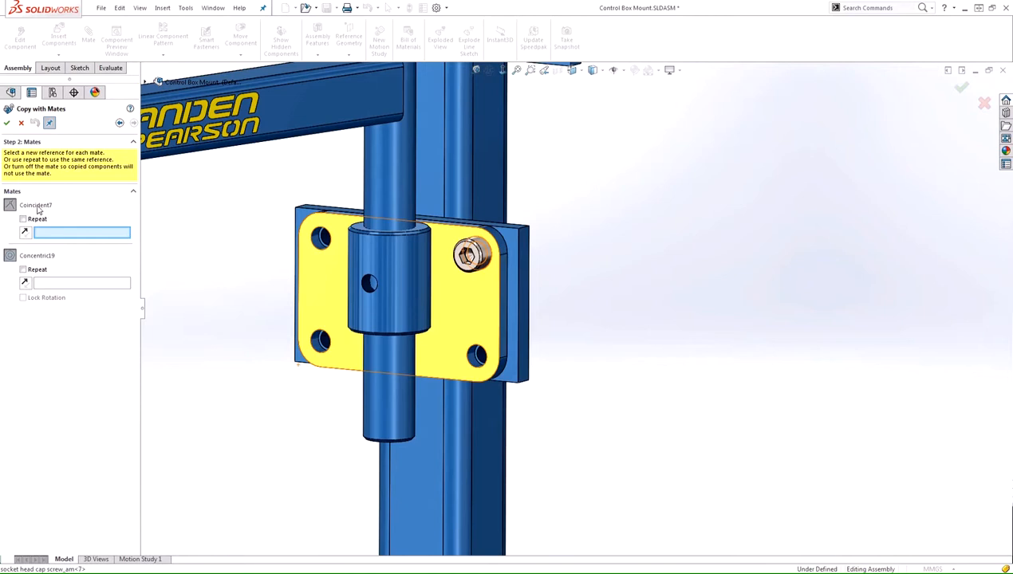
{"action": "mouse_move", "coordinate": [42, 258]}
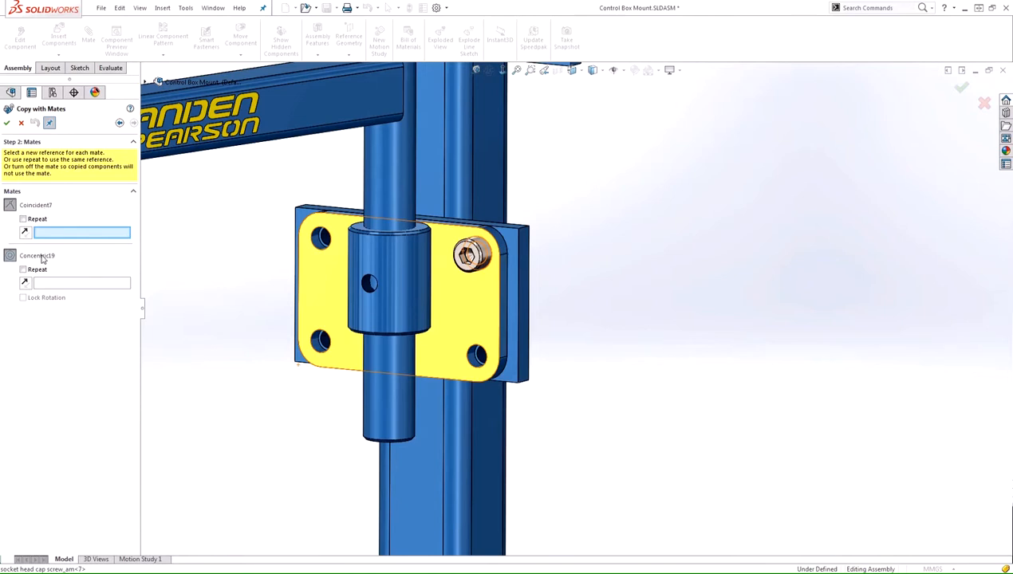
{"action": "mouse_move", "coordinate": [112, 257]}
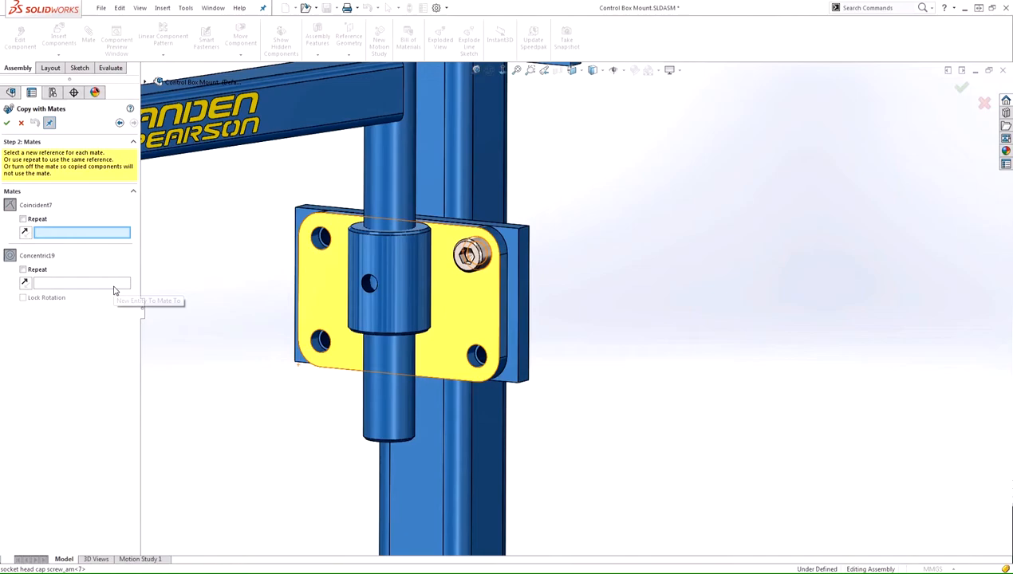
{"action": "mouse_move", "coordinate": [80, 233]}
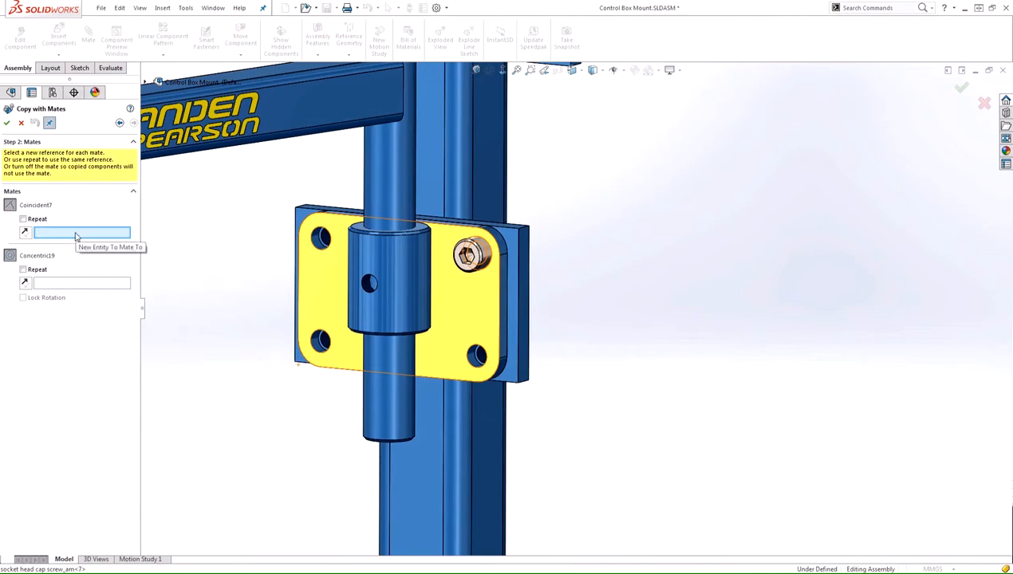
{"action": "mouse_move", "coordinate": [88, 238]}
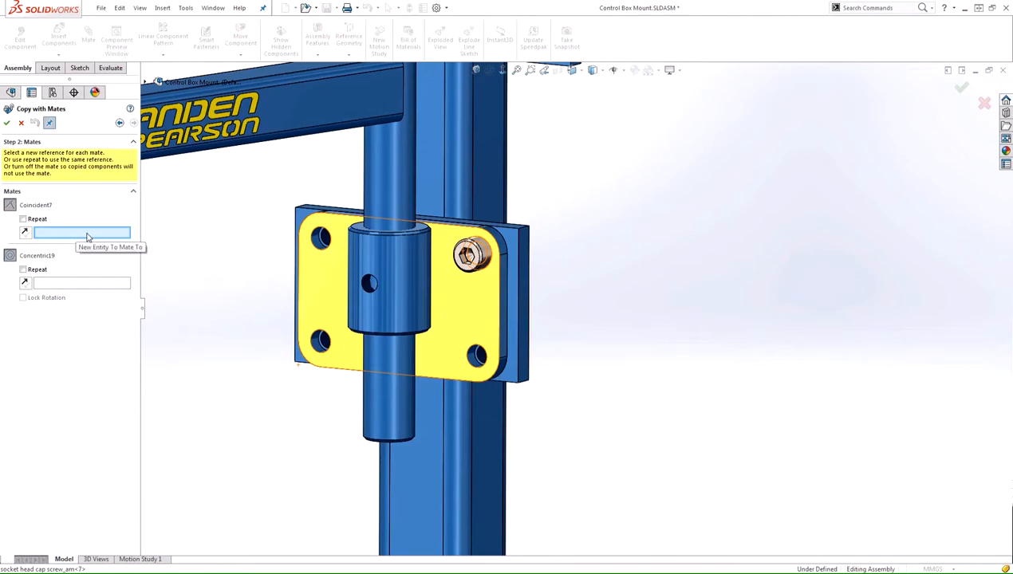
{"action": "mouse_move", "coordinate": [25, 233]}
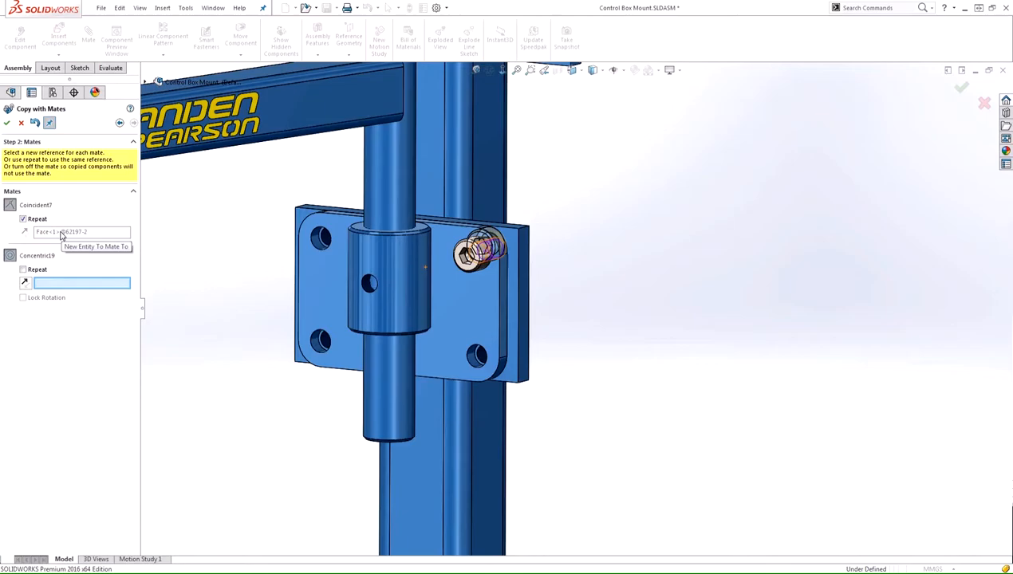
{"action": "mouse_move", "coordinate": [44, 261]}
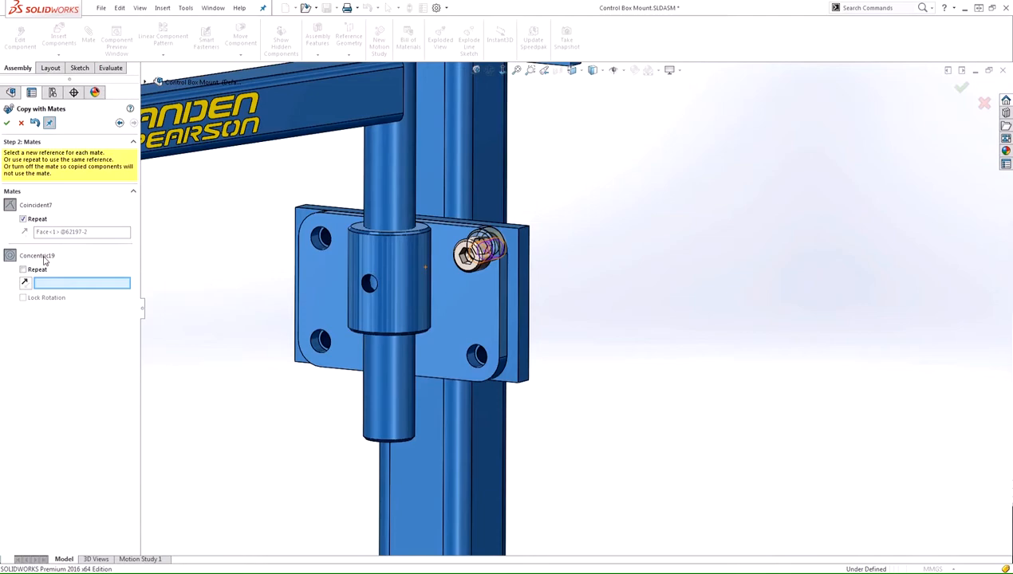
{"action": "mouse_move", "coordinate": [77, 278]}
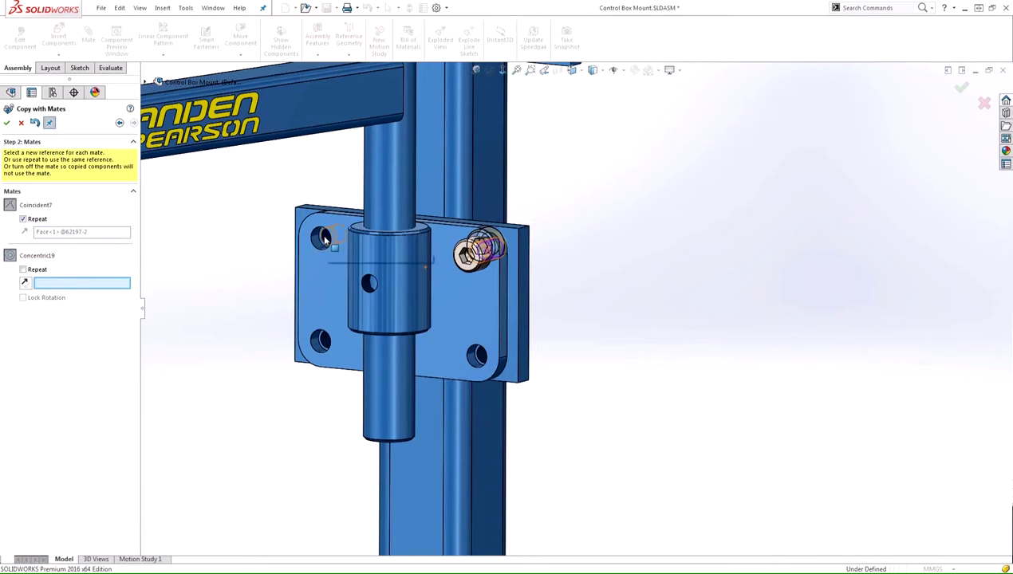
- Place mated screw copies in the upper-left, lower-left and lower-right holes, then finish copying
{"action": "left_click", "coordinate": [318, 239]}
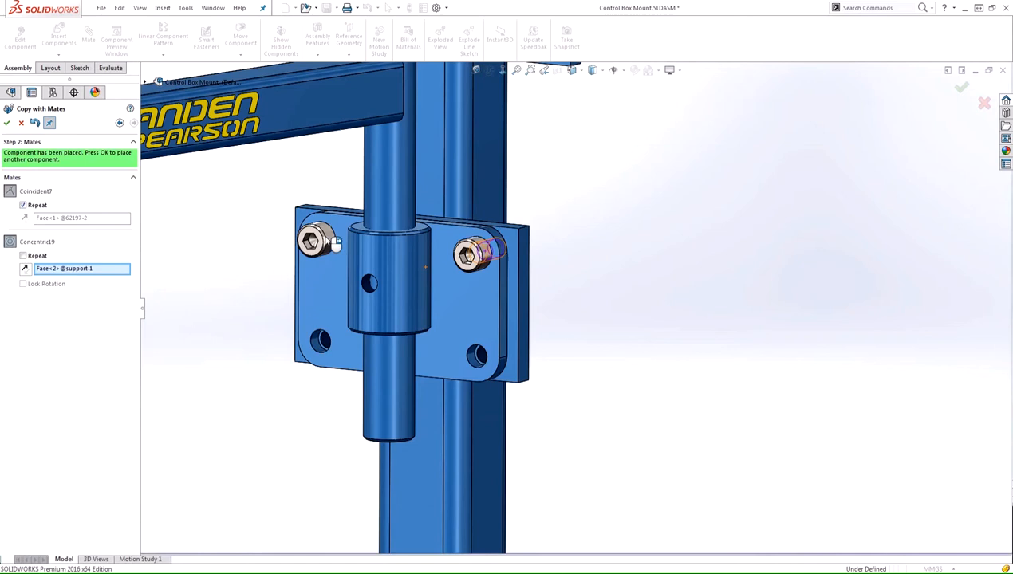
{"action": "mouse_move", "coordinate": [48, 153]}
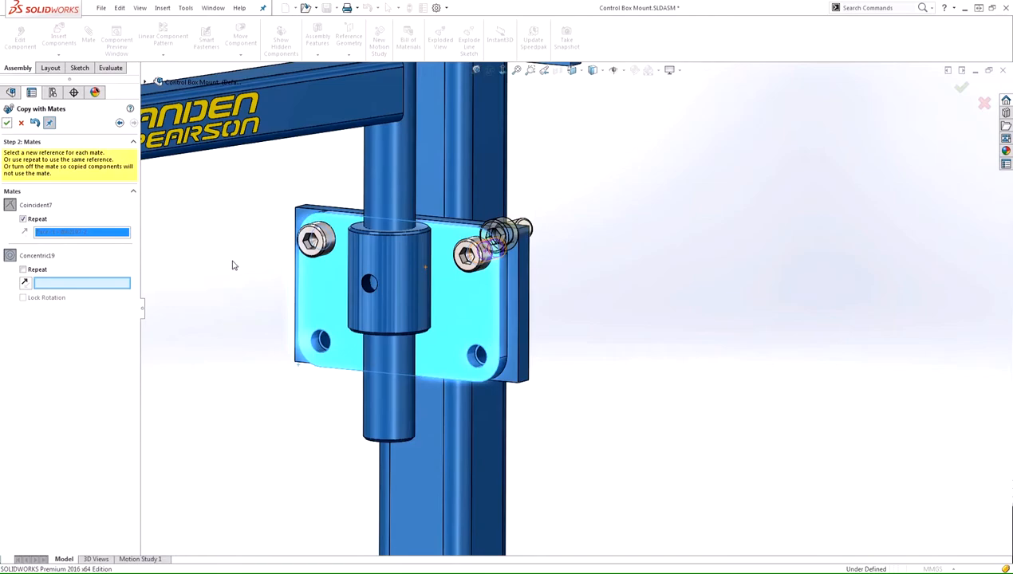
{"action": "mouse_move", "coordinate": [311, 344]}
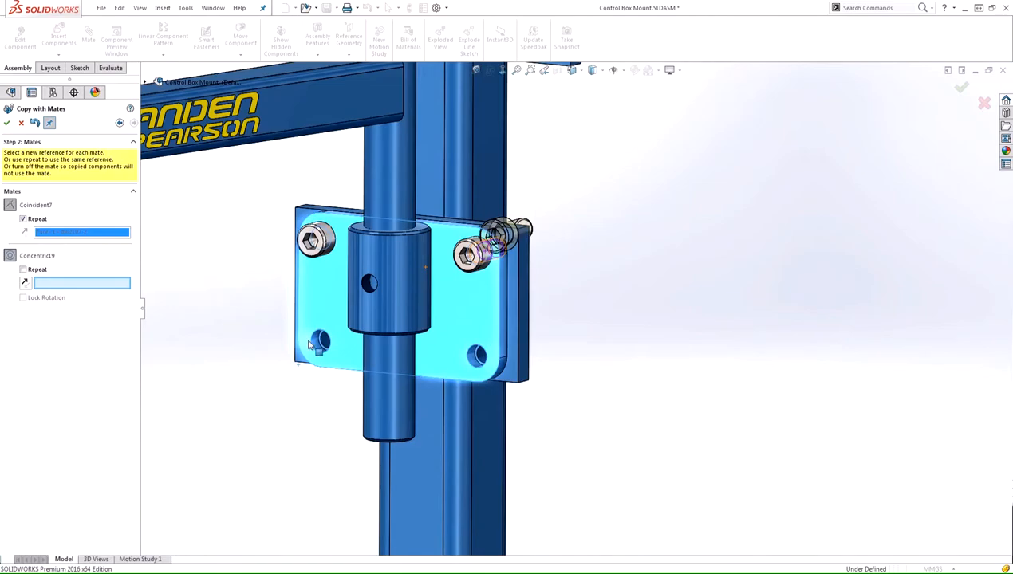
{"action": "left_click", "coordinate": [316, 343]}
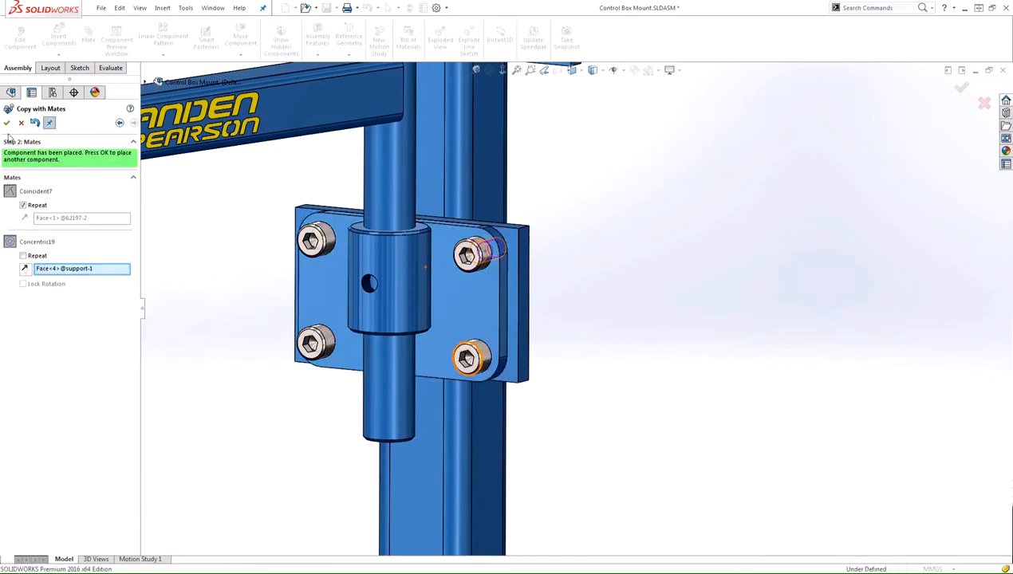
{"action": "left_click", "coordinate": [6, 123]}
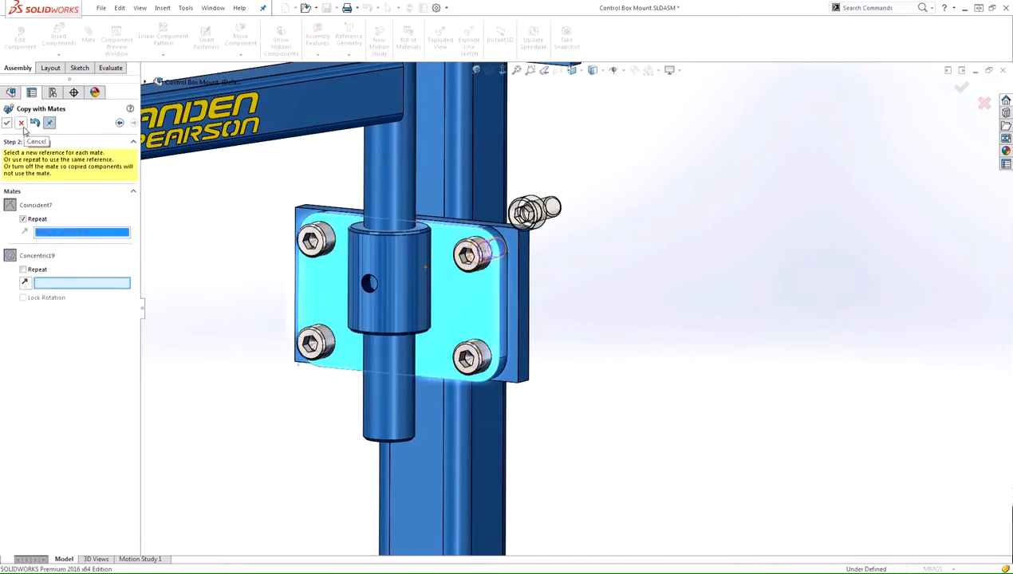
{"action": "left_click", "coordinate": [21, 121]}
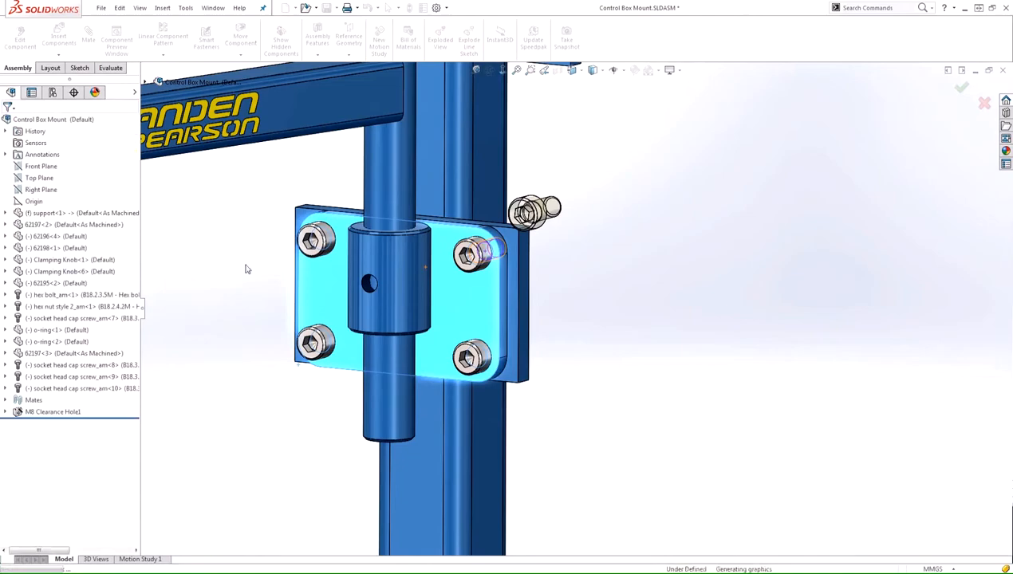